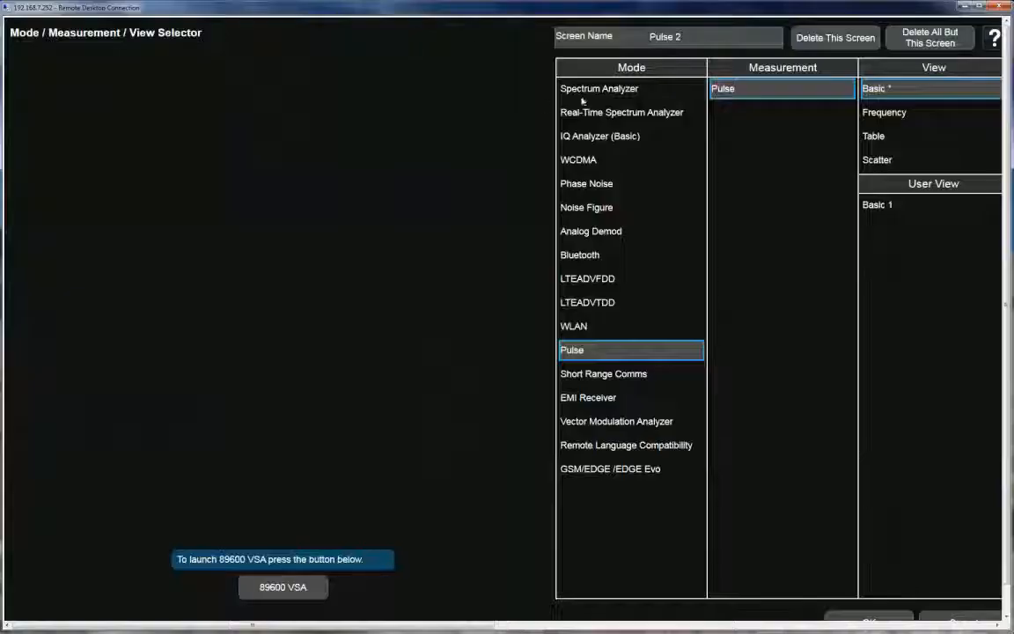
# Select Spectrum Analyzer mode with the Swept SA measurement in Normal view and confirm.
pyautogui.click(598, 88)
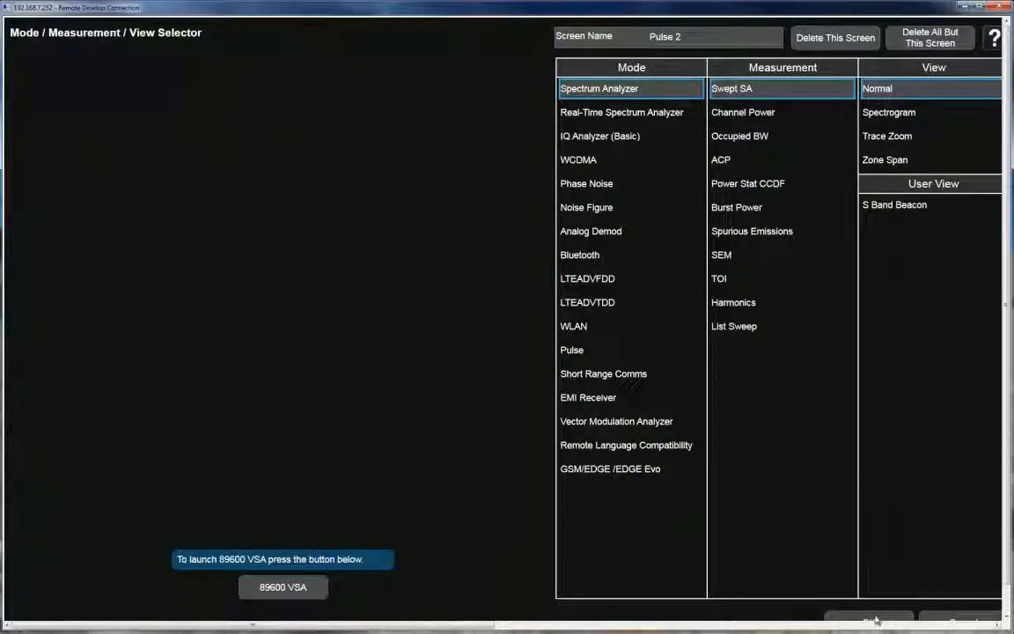
pyautogui.click(870, 618)
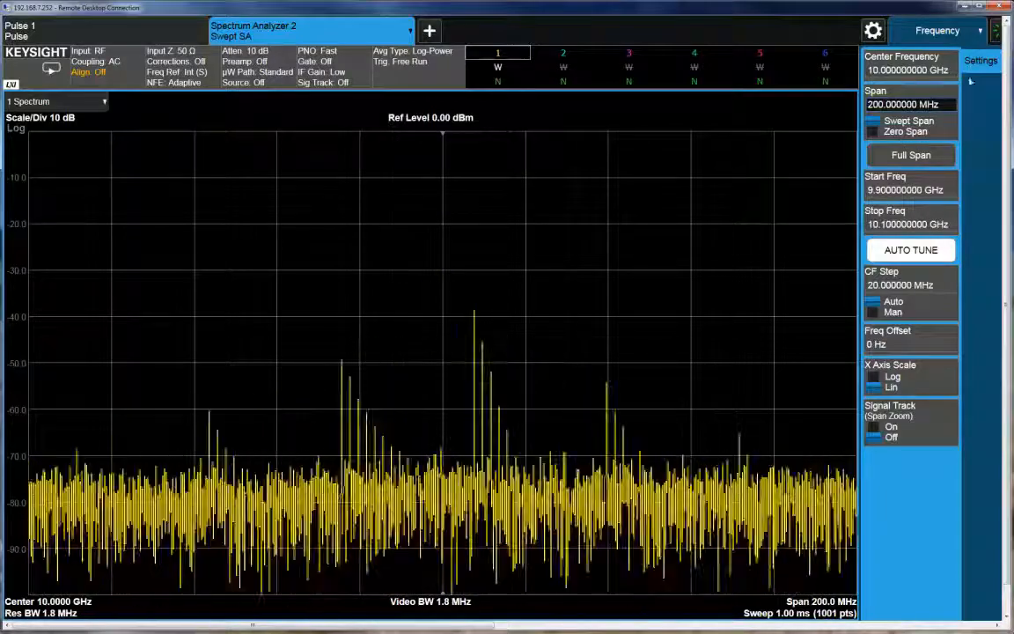
# Pick BW from the settings menu, return to the Pulse 1 screen and bring up the window's result selection.
pyautogui.click(936, 30)
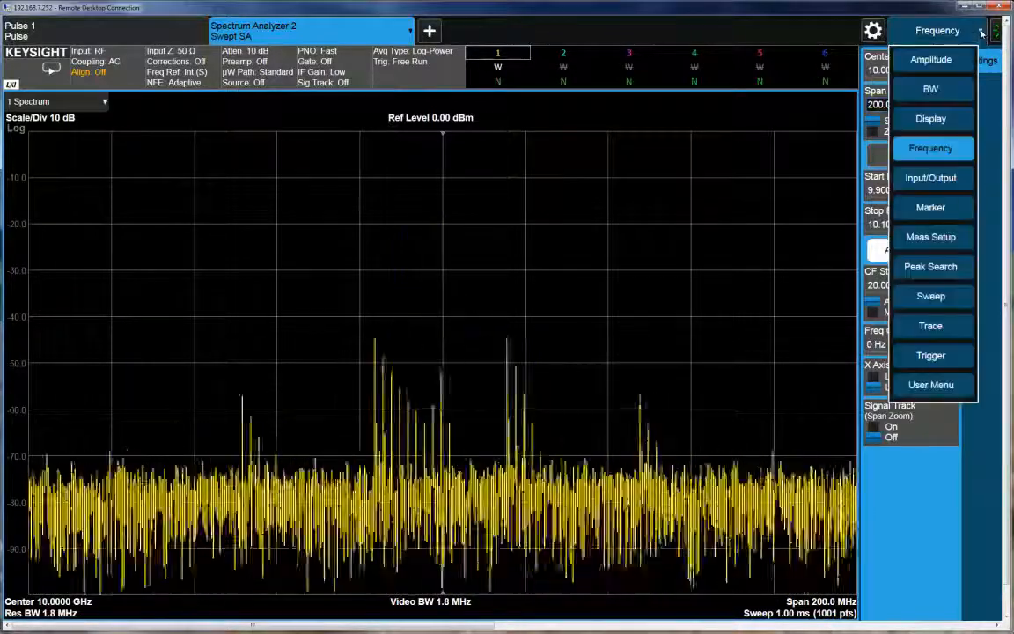
pyautogui.click(929, 88)
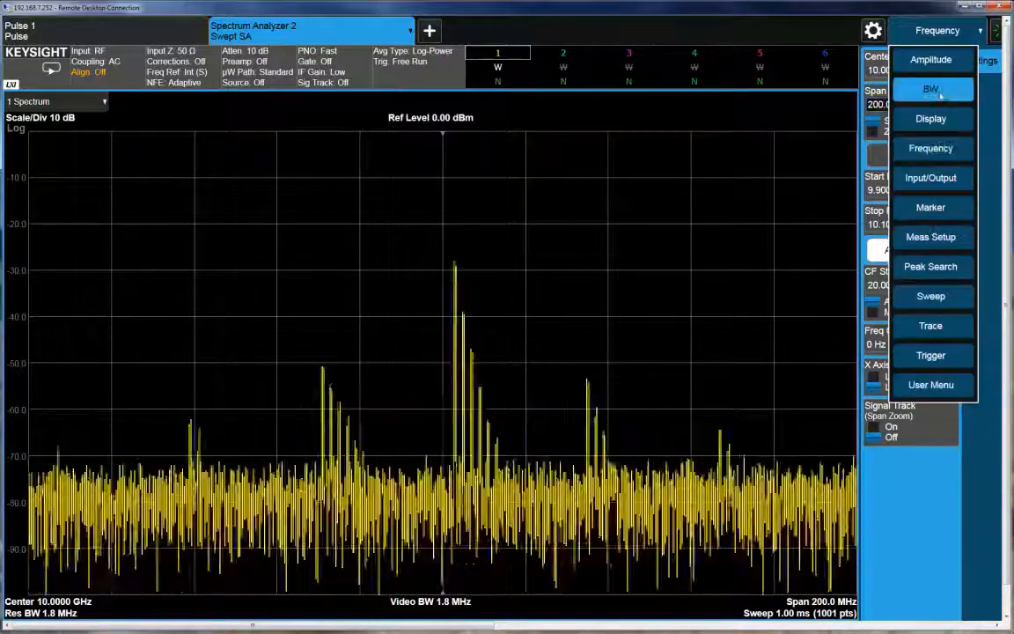
pyautogui.click(929, 88)
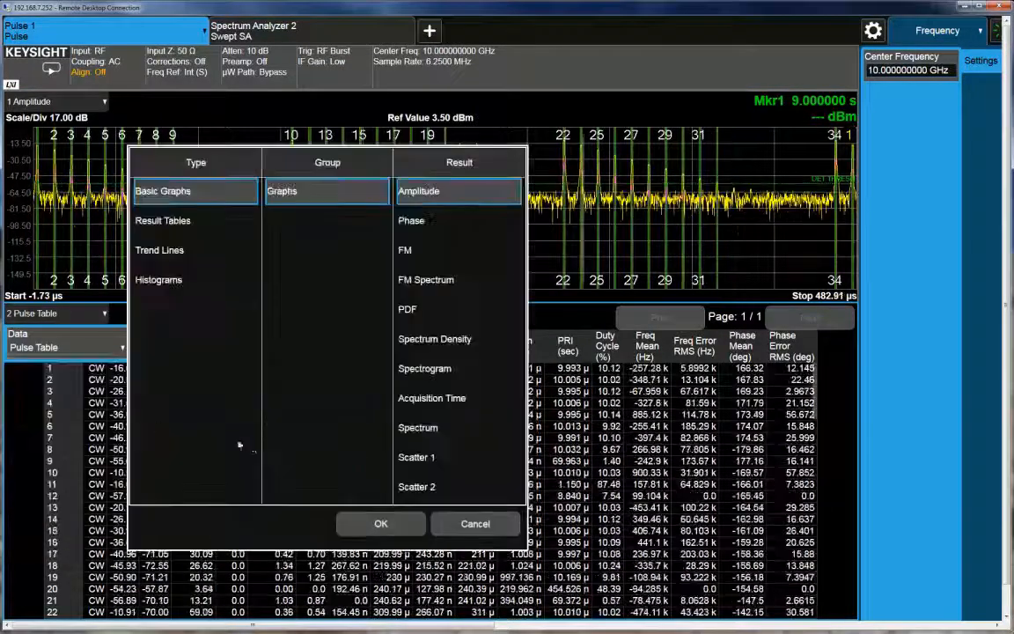
# Choose Scatter 1 under Basic Graphs as the window's result and confirm it.
pyautogui.click(415, 458)
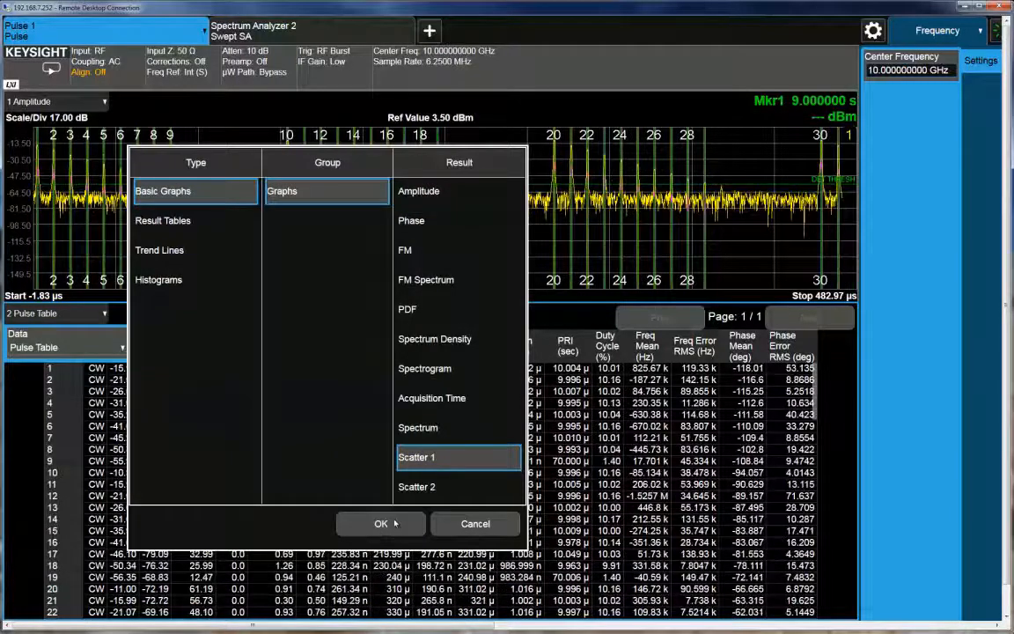
pyautogui.click(380, 523)
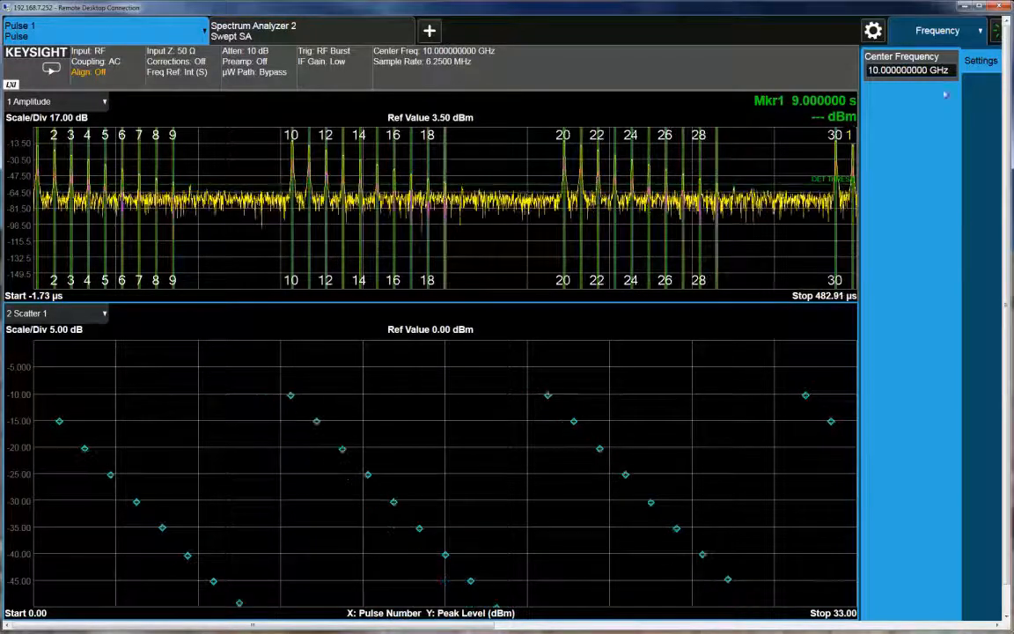
pyautogui.click(936, 30)
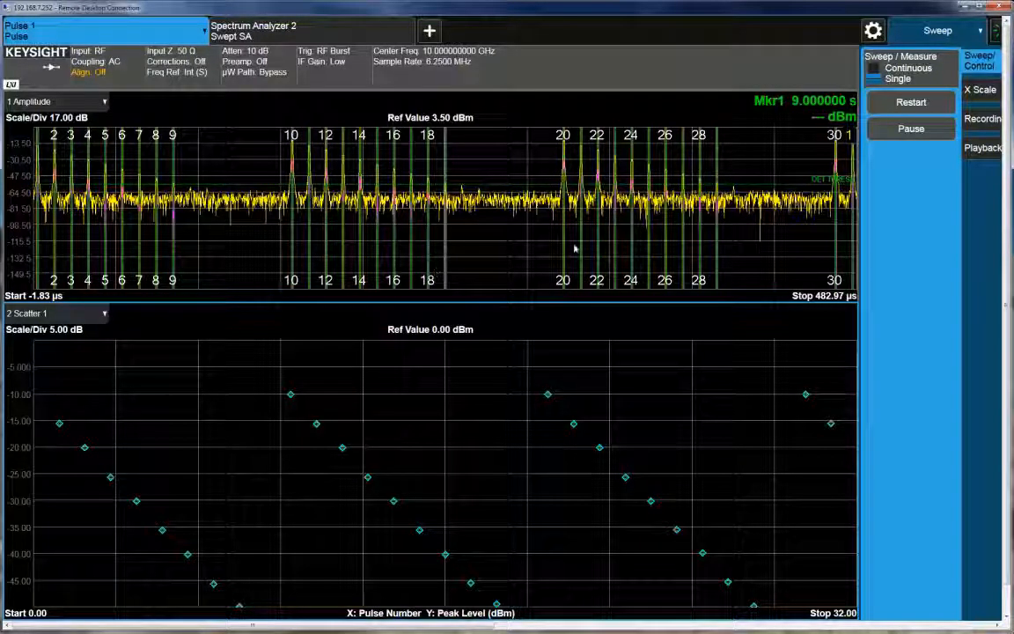
pyautogui.moveTo(294, 259)
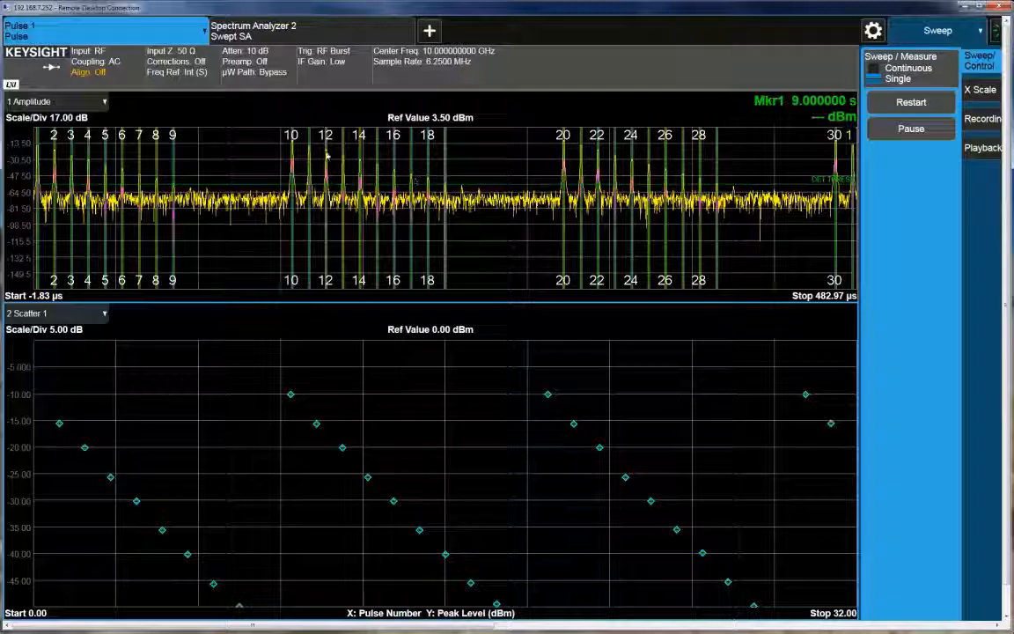
pyautogui.moveTo(292, 398)
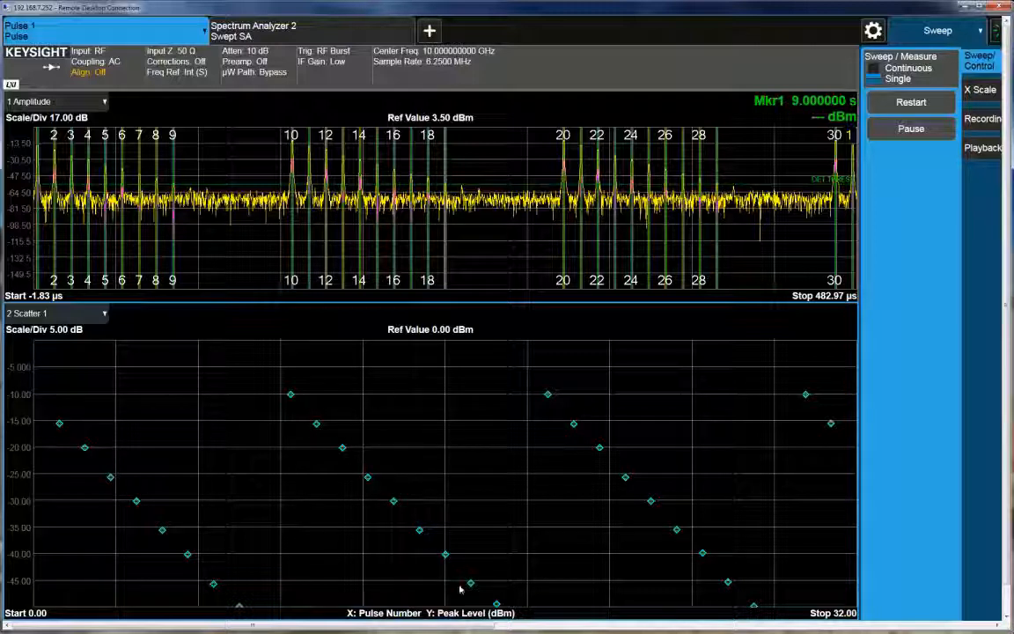
pyautogui.moveTo(718, 598)
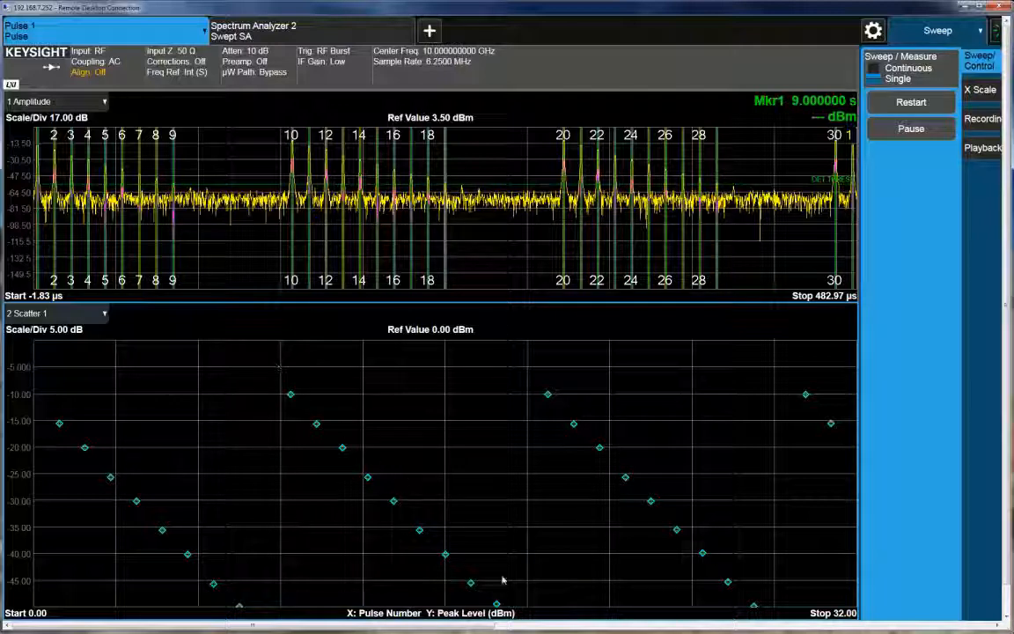
pyautogui.moveTo(467, 567)
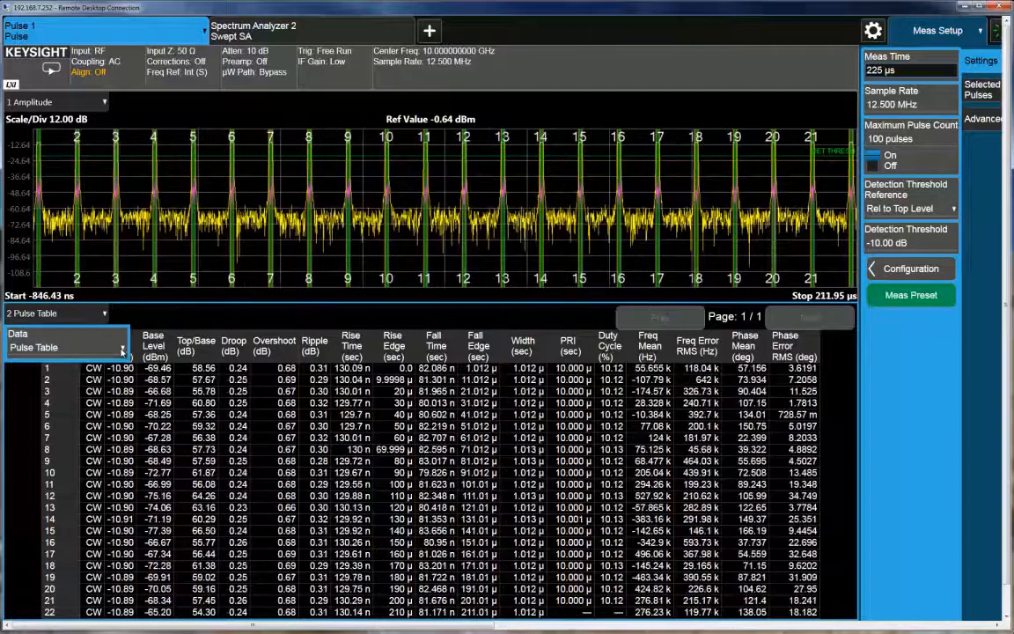
# Set the lower window to Scatter 1 with Pulse Number on X and Phase Mean (deg) on Y.
pyautogui.click(67, 347)
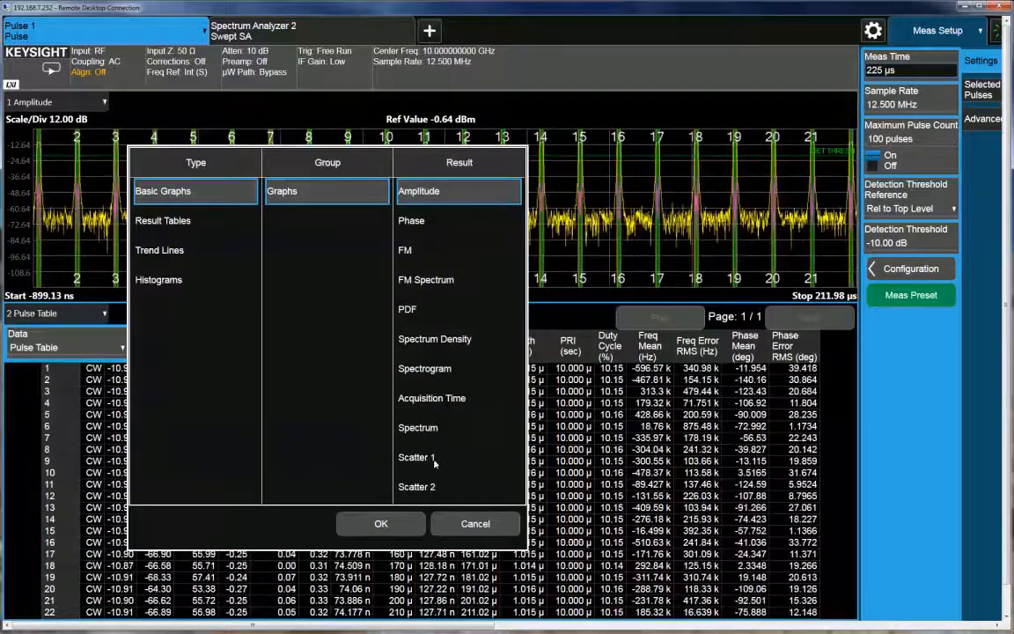
pyautogui.click(380, 523)
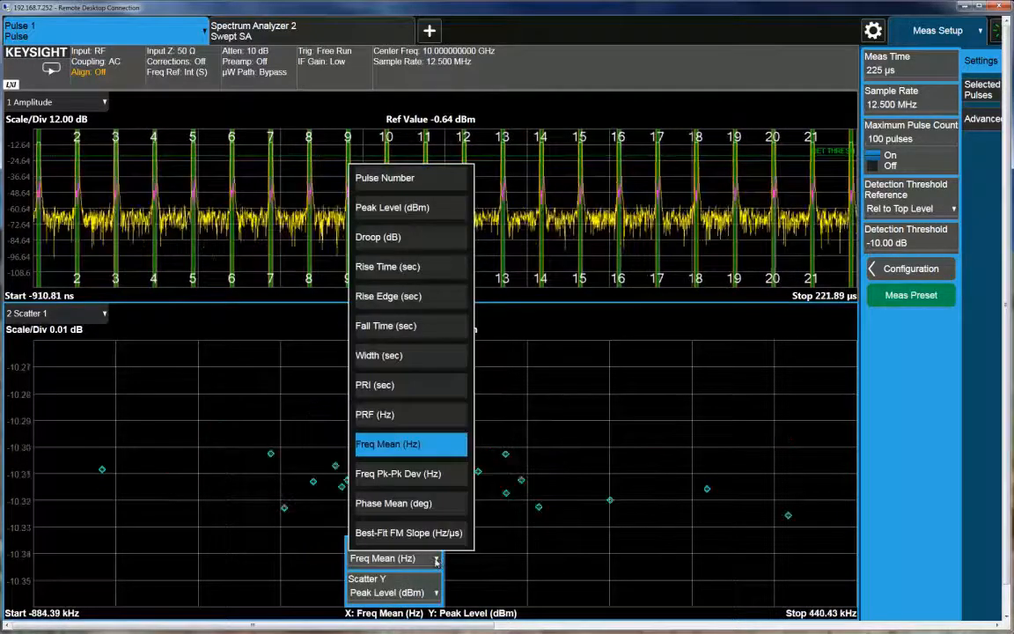
pyautogui.click(384, 176)
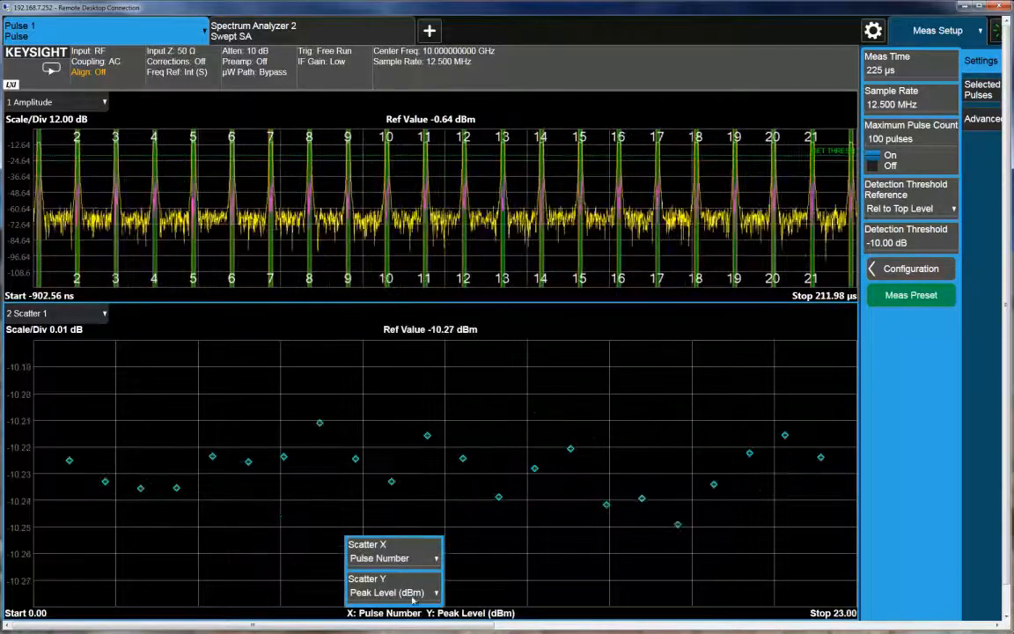
pyautogui.click(394, 592)
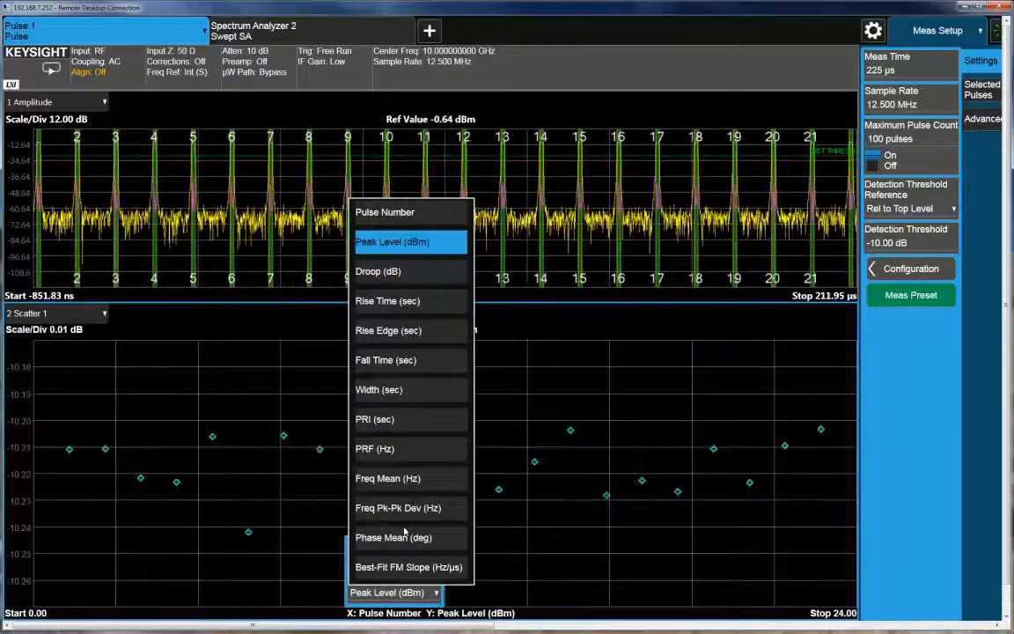
pyautogui.click(394, 536)
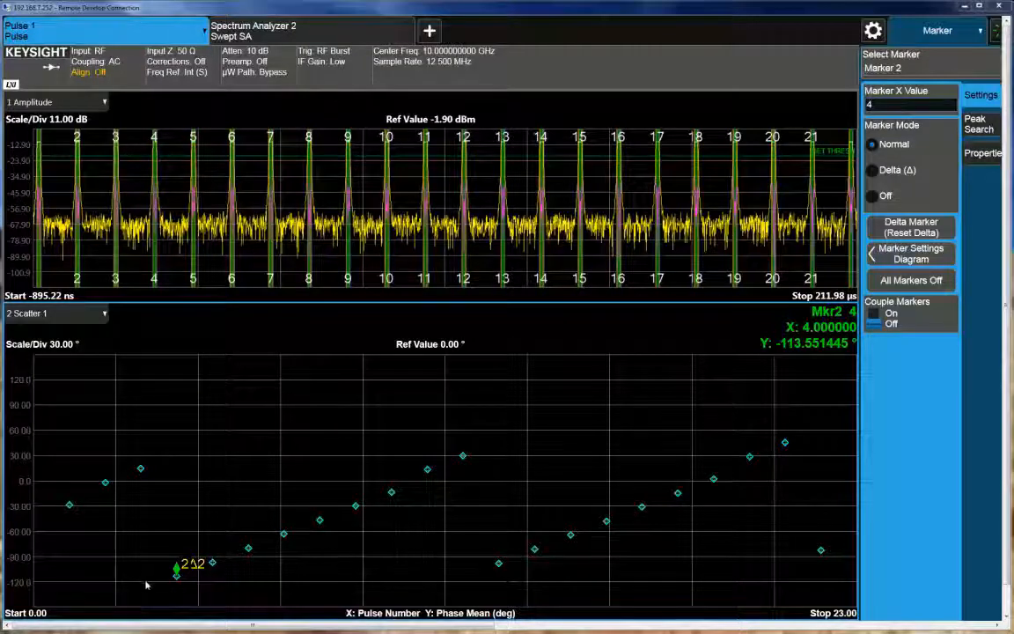
pyautogui.moveTo(300, 593)
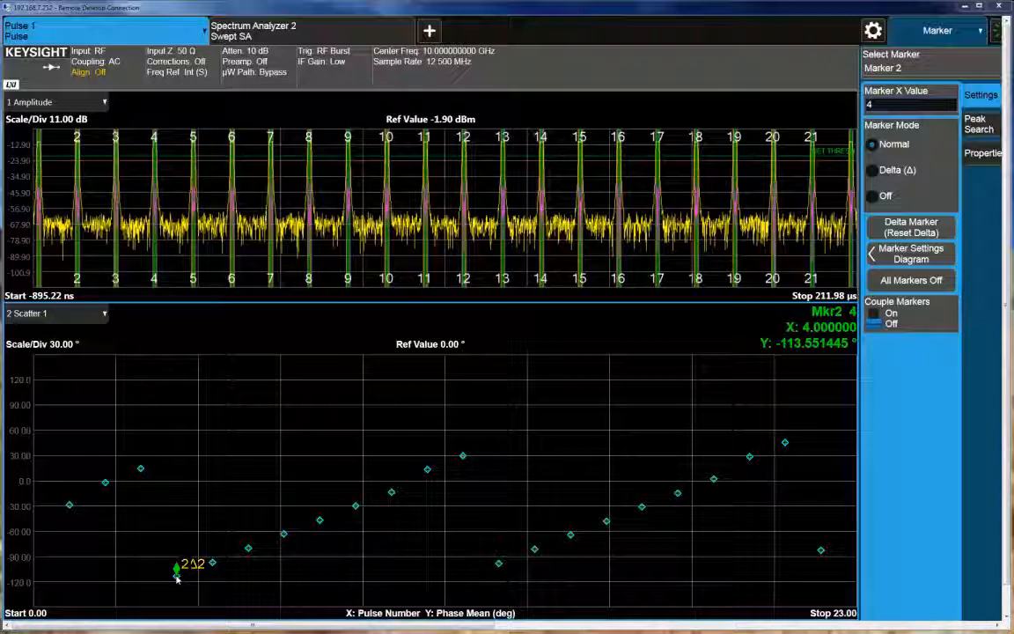
pyautogui.moveTo(261, 568)
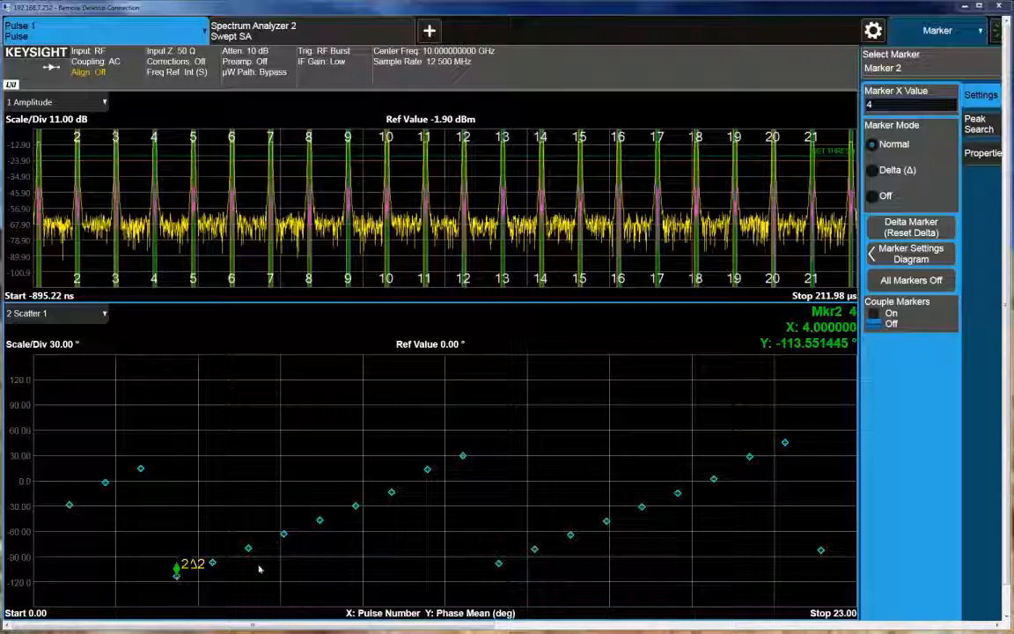
pyautogui.moveTo(792, 359)
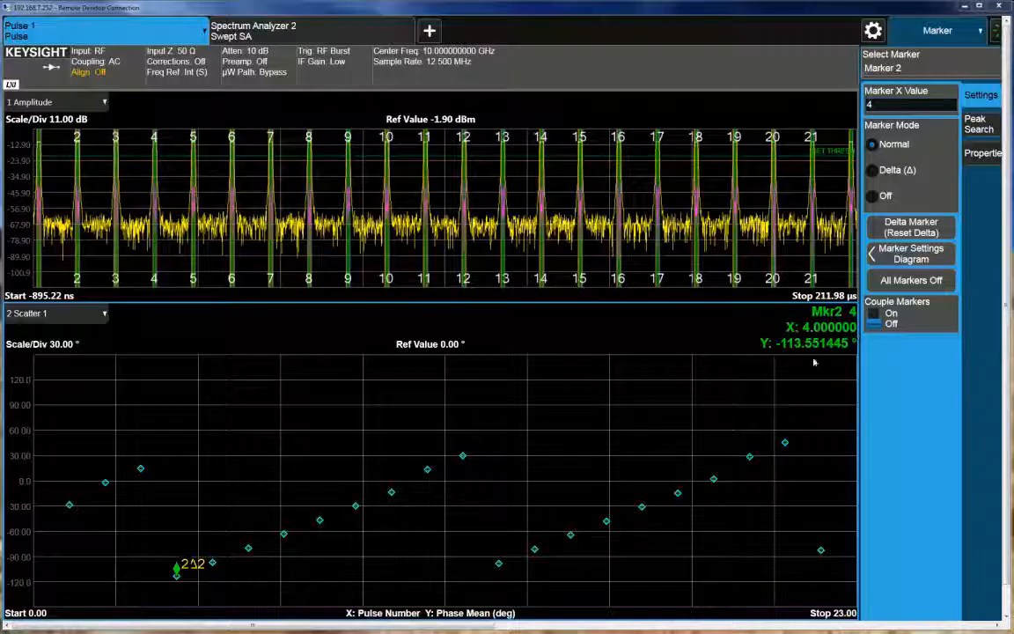
pyautogui.moveTo(456, 440)
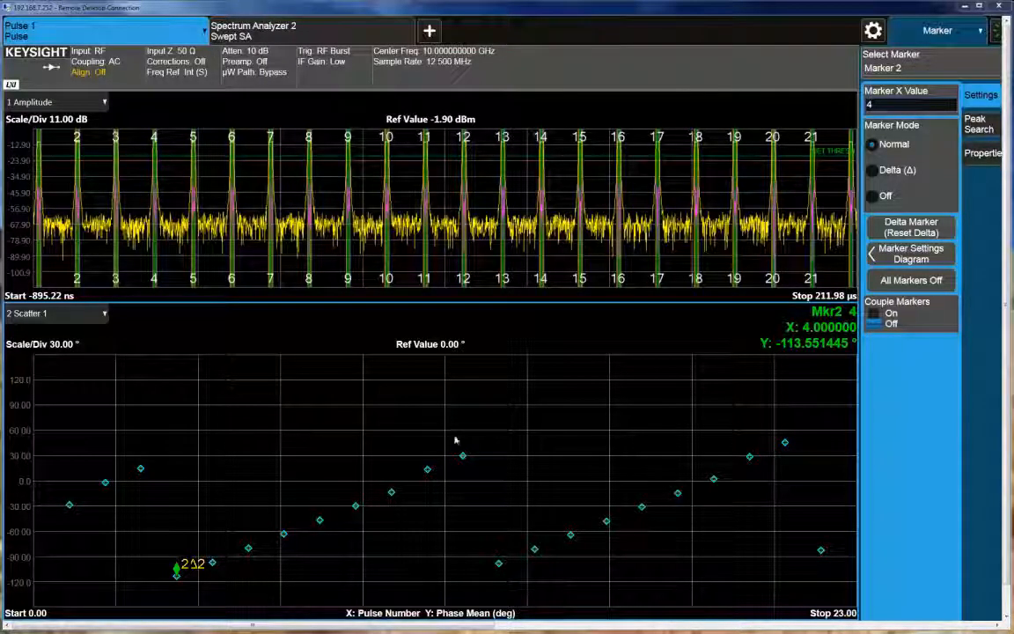
pyautogui.moveTo(275, 567)
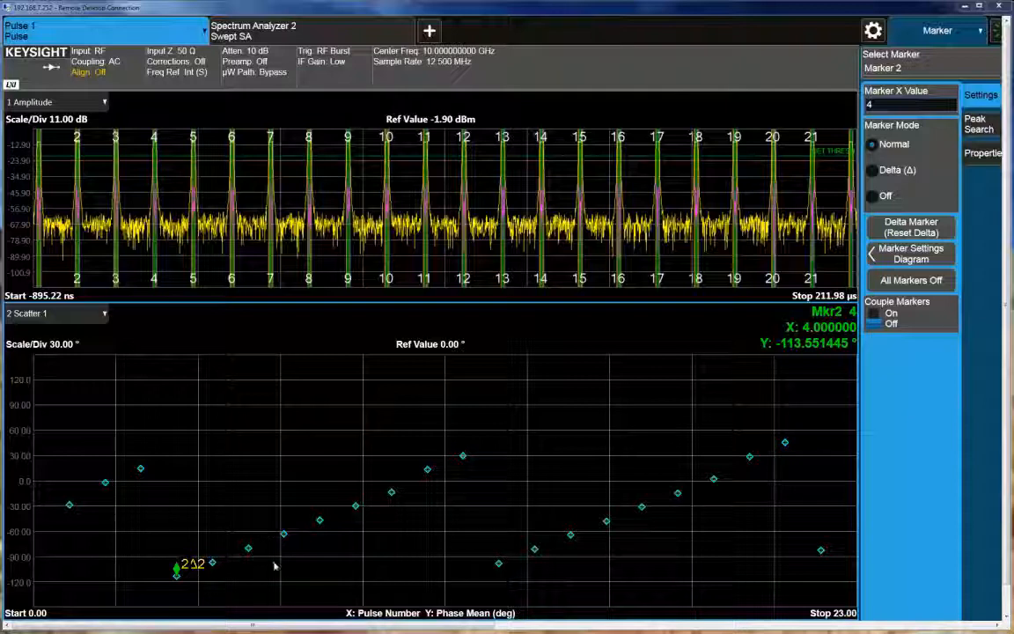